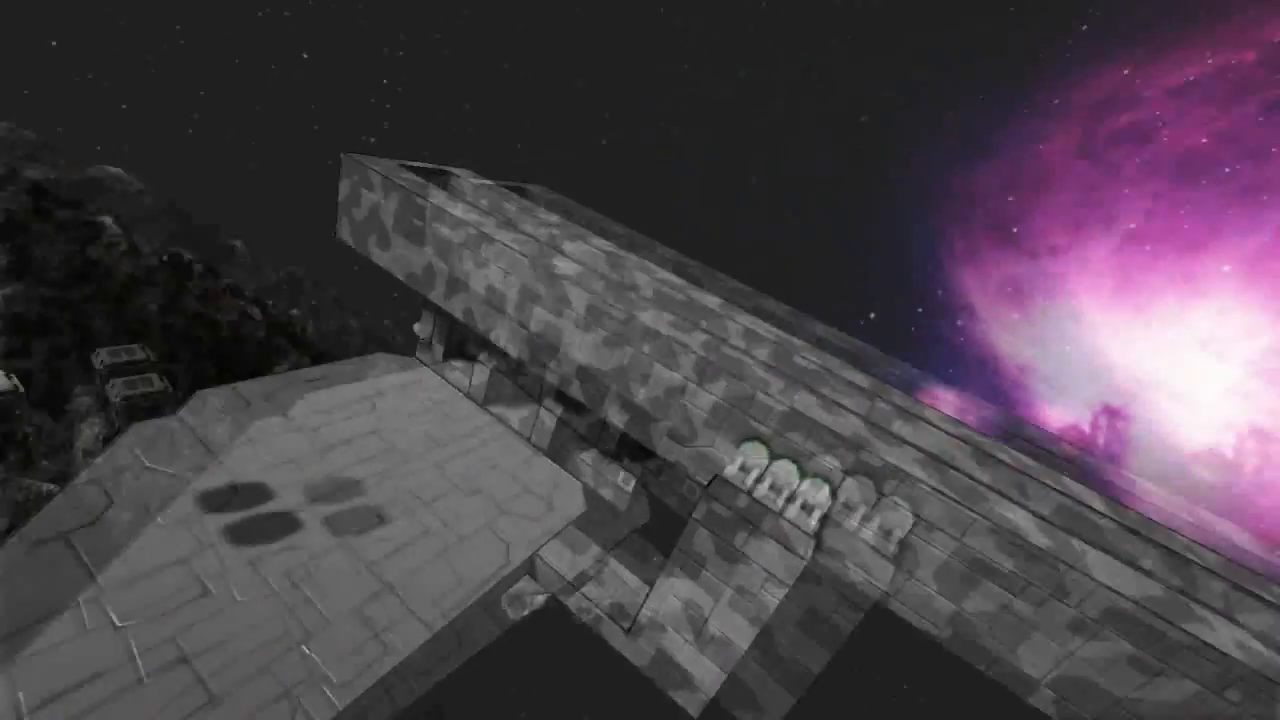
{"action": "mouse_move", "coordinate": [640, 360]}
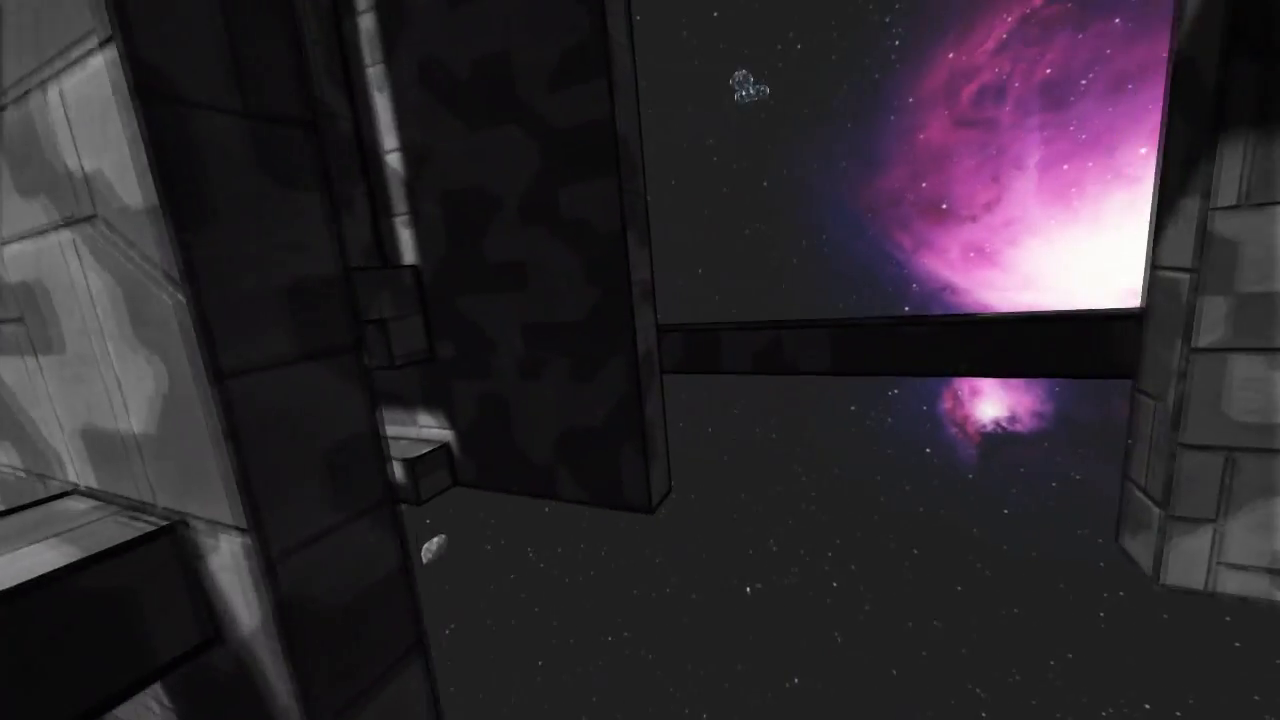
{"action": "mouse_move", "coordinate": [640, 360]}
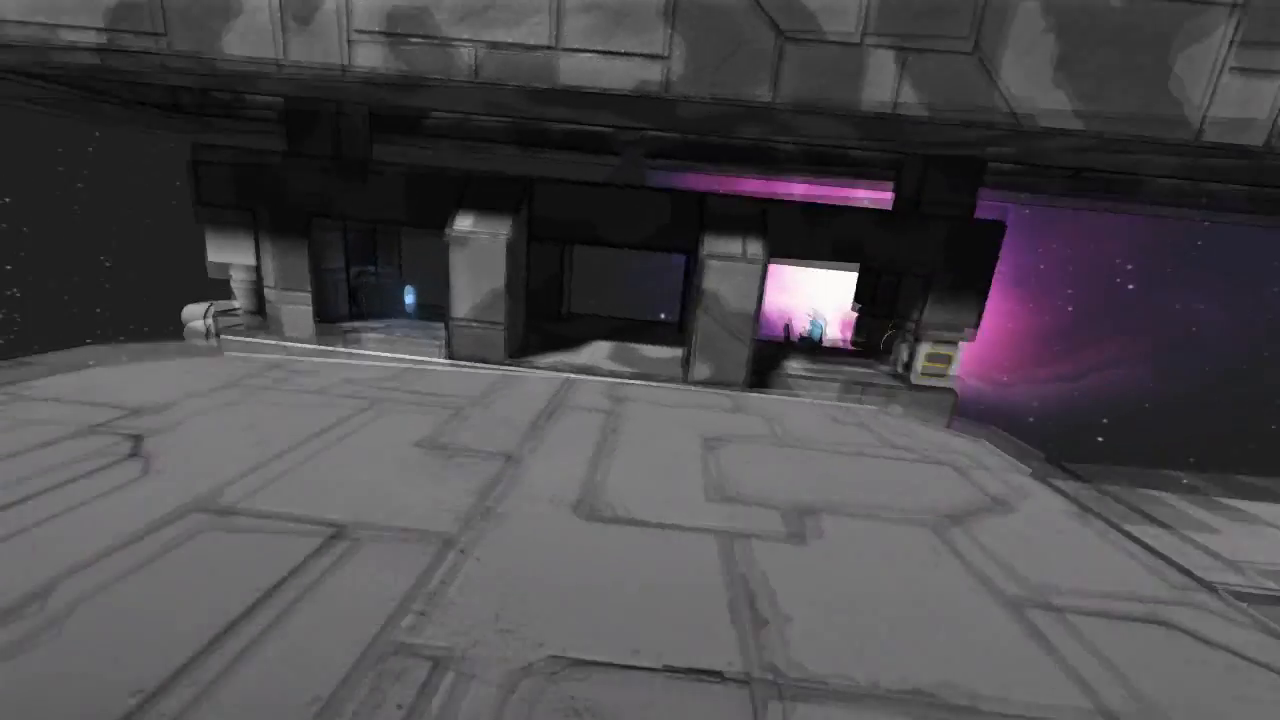
{"action": "mouse_move", "coordinate": [640, 360]}
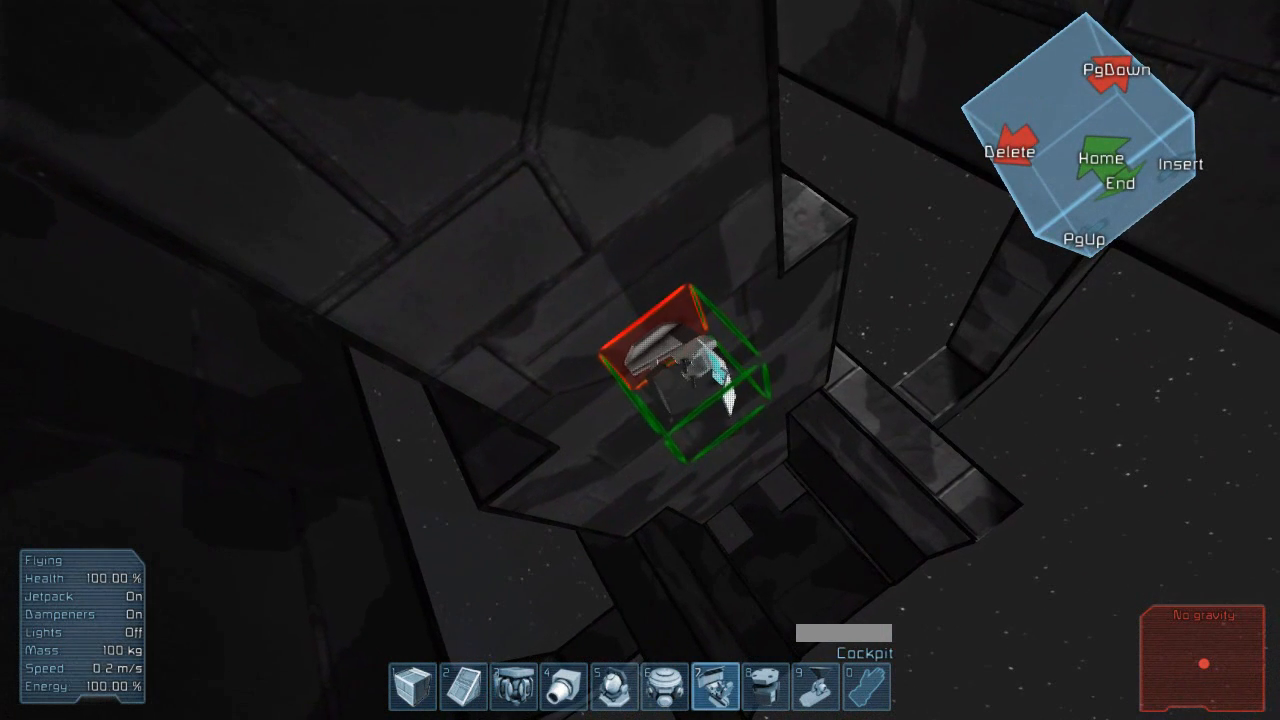
Step: Select hotbar slot 4, clearing the cockpit placement preview
{"action": "key", "text": "4"}
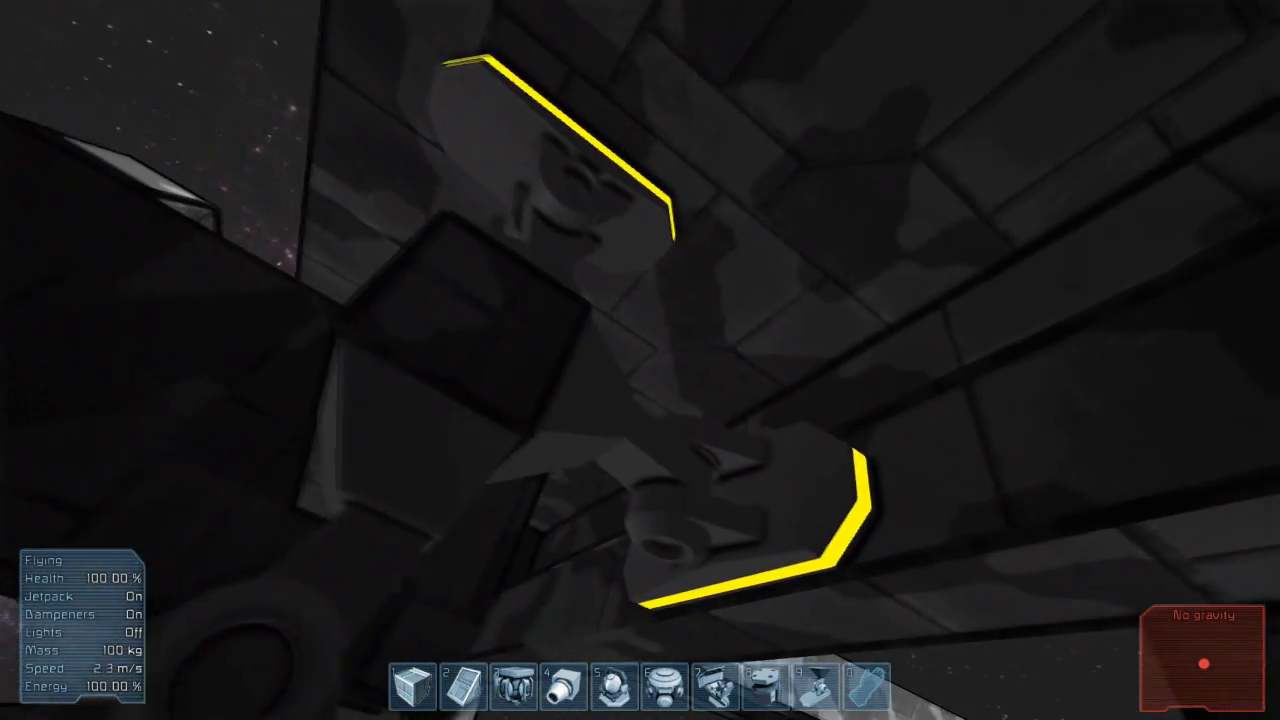
{"action": "mouse_move", "coordinate": [640, 360]}
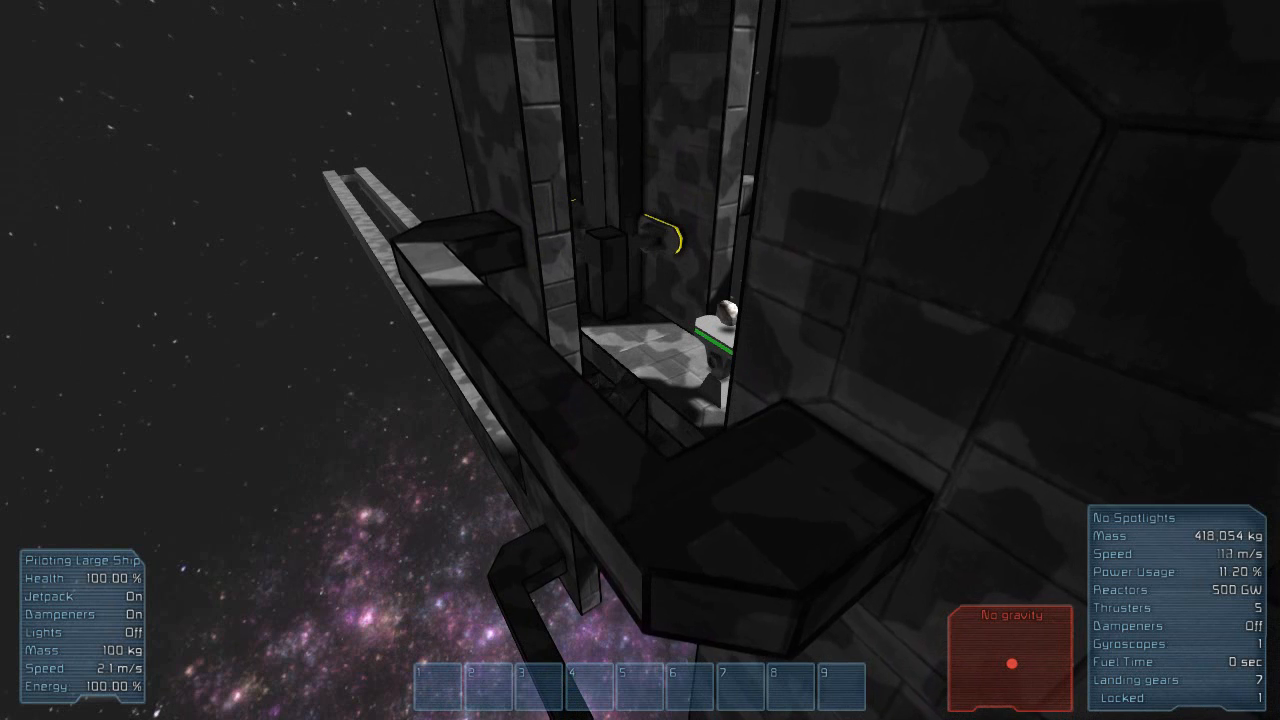
Step: Toggle inertia dampeners with Z before leaving the cart to fly beside the pillars
{"action": "key", "text": "z"}
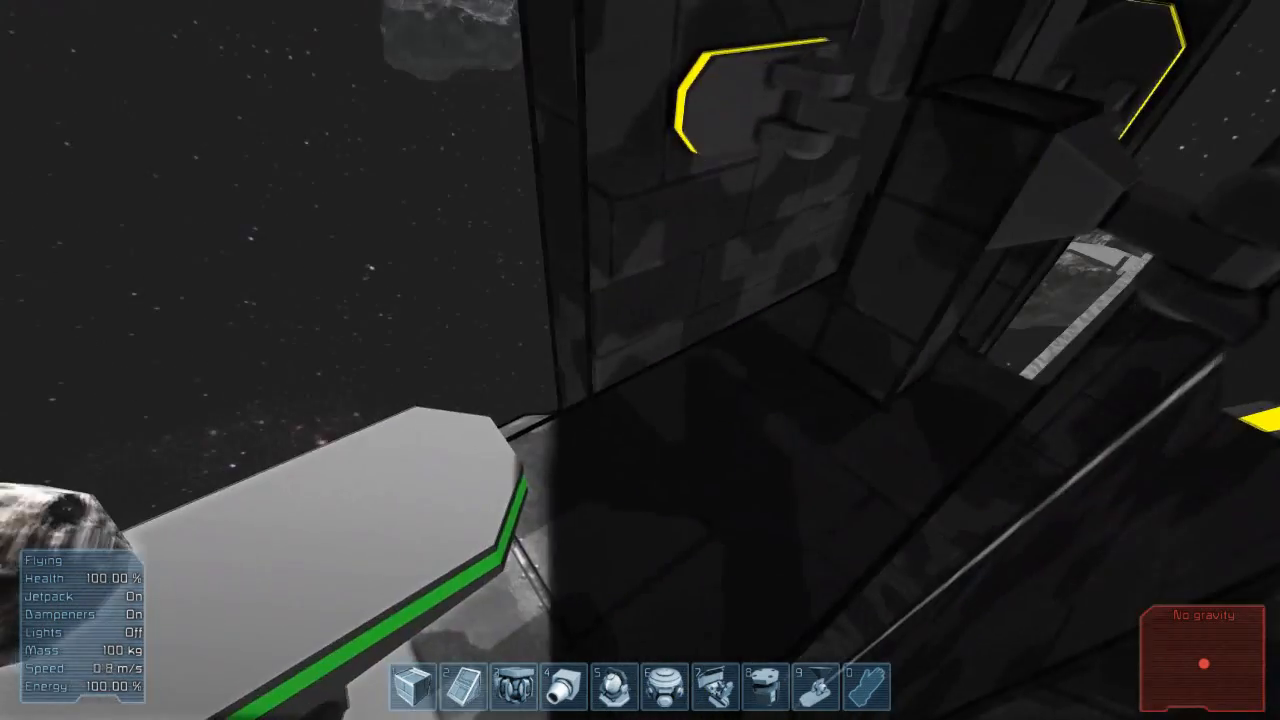
{"action": "mouse_move", "coordinate": [640, 360]}
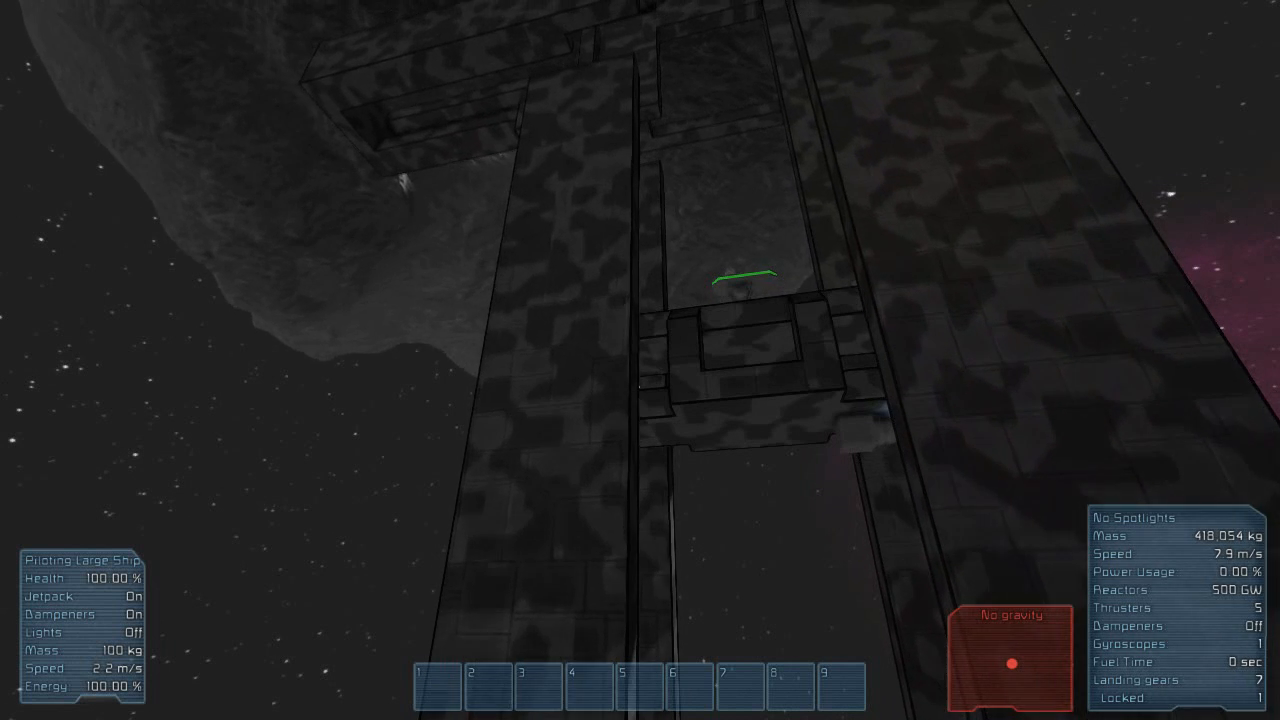
Step: Toggle the cart's inertia dampeners off and back on, ending with them On
{"action": "key", "text": "z"}
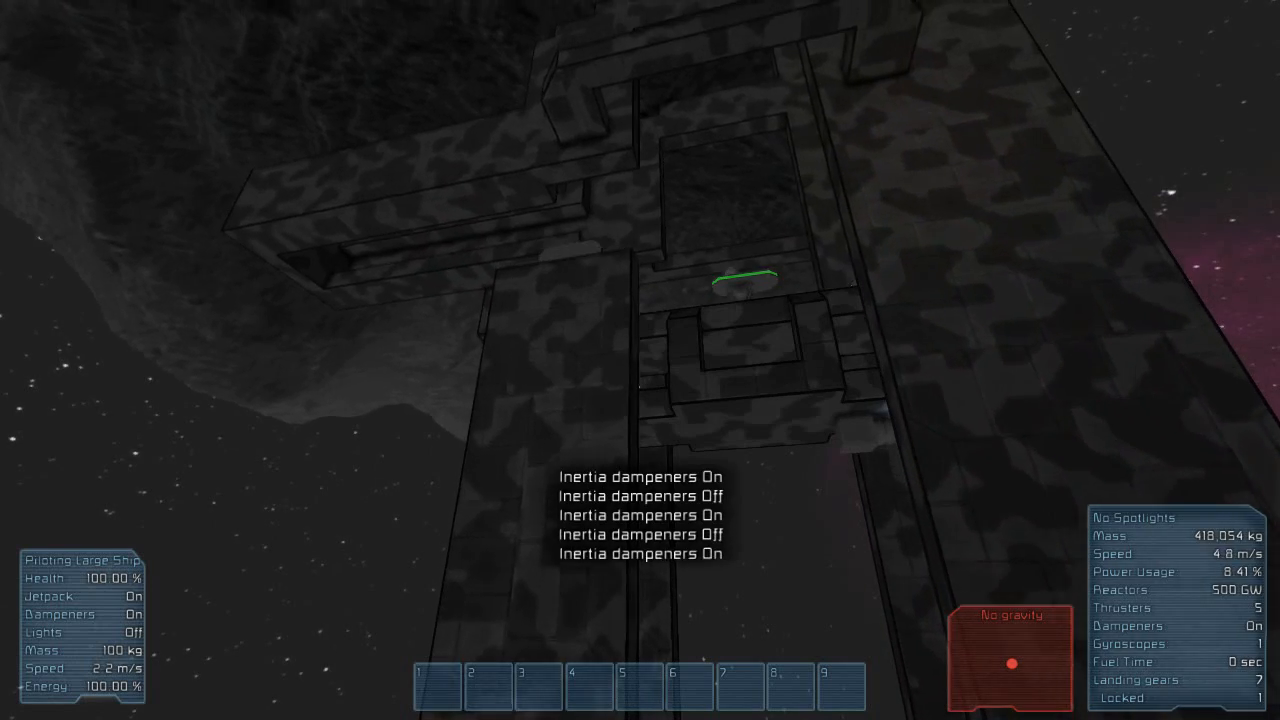
{"action": "key", "text": "z"}
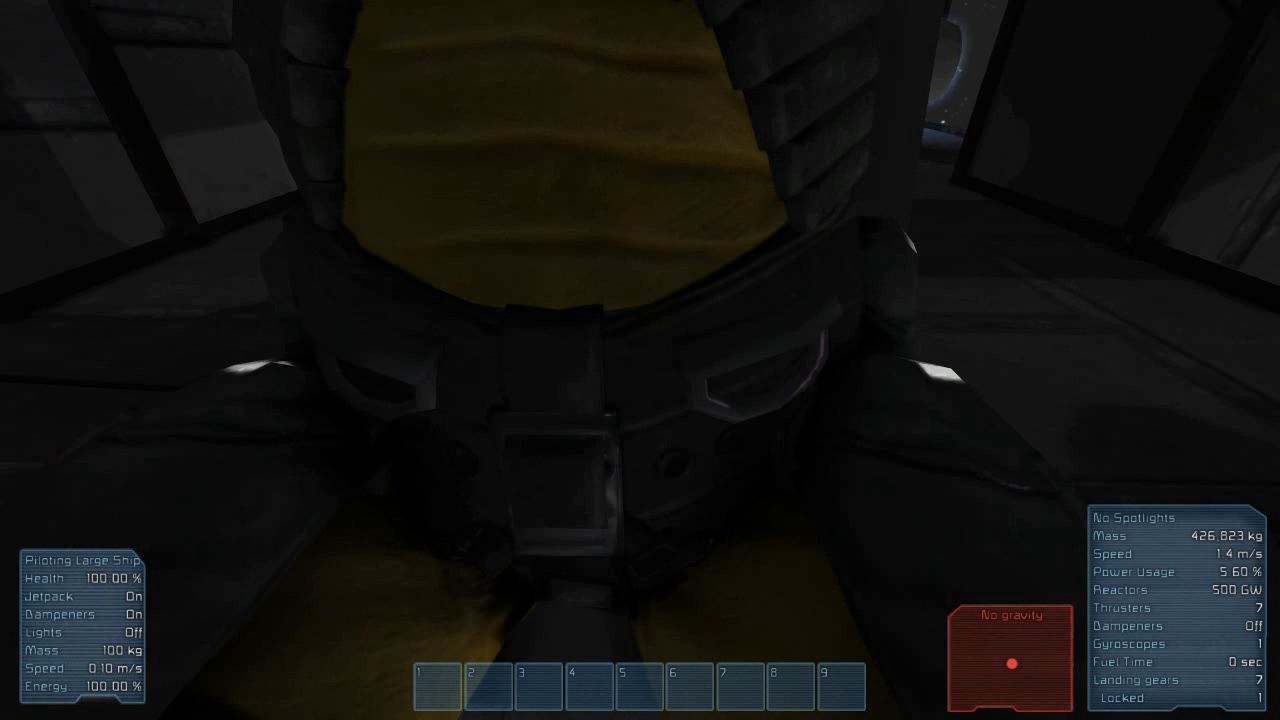
Step: Switch the cart's inertia dampeners On with Z while one landing gear stays locked
{"action": "key", "text": "Z"}
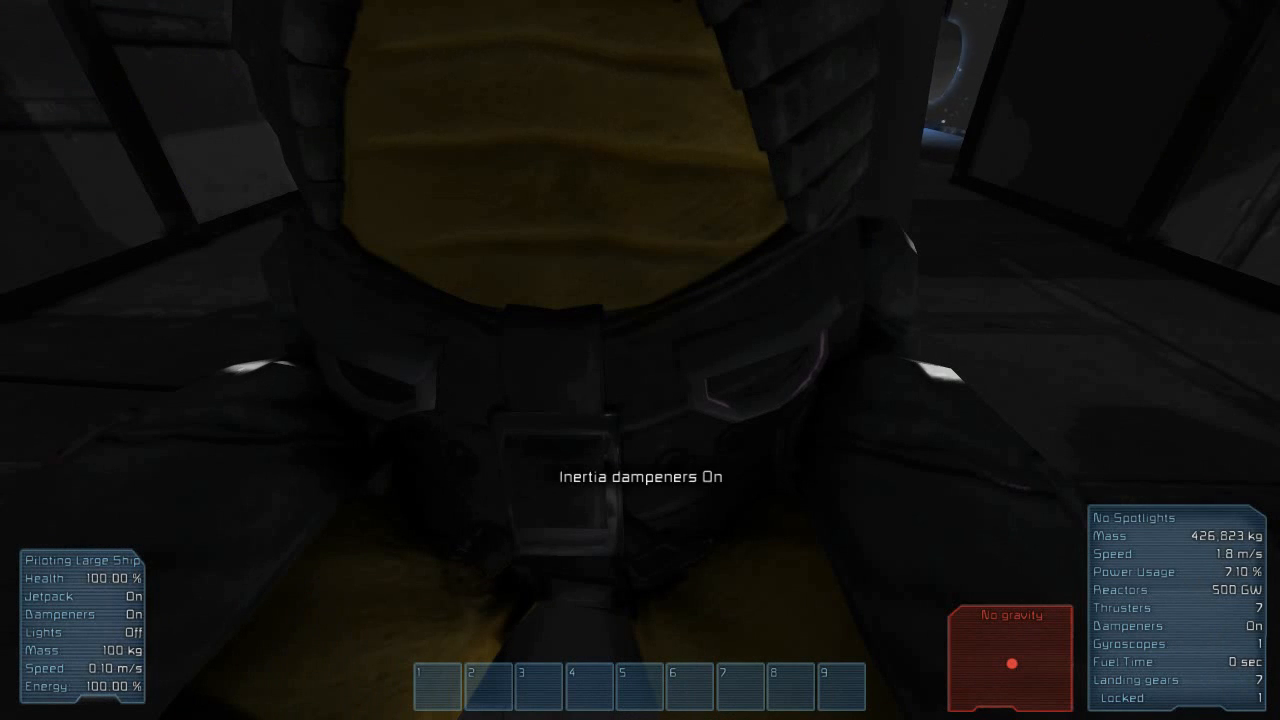